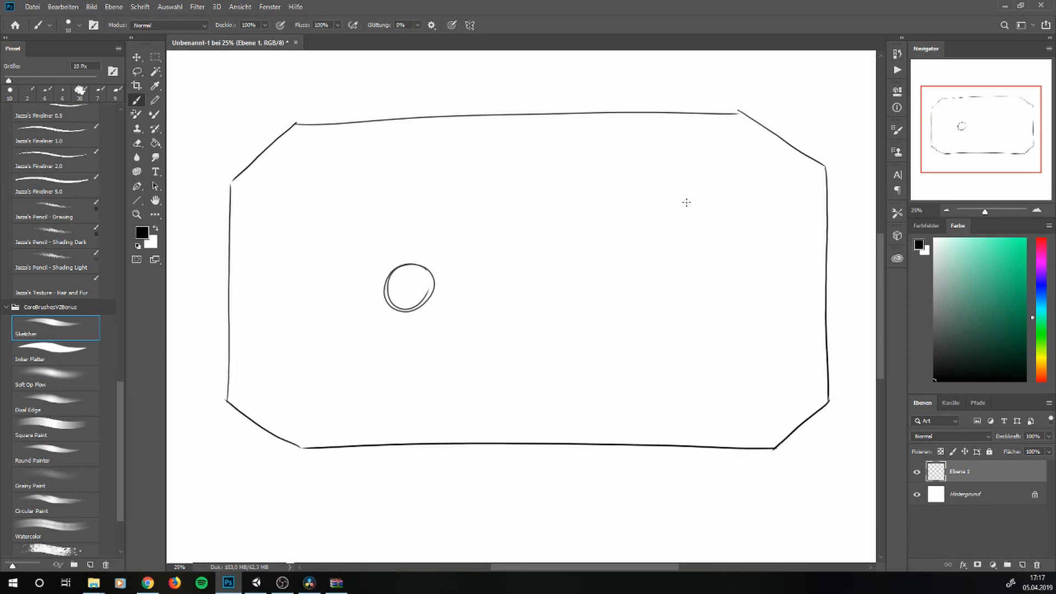
Sketch an enemy with its movement arrow and a long curved dash path across the arena
drag(549, 350, 629, 377)
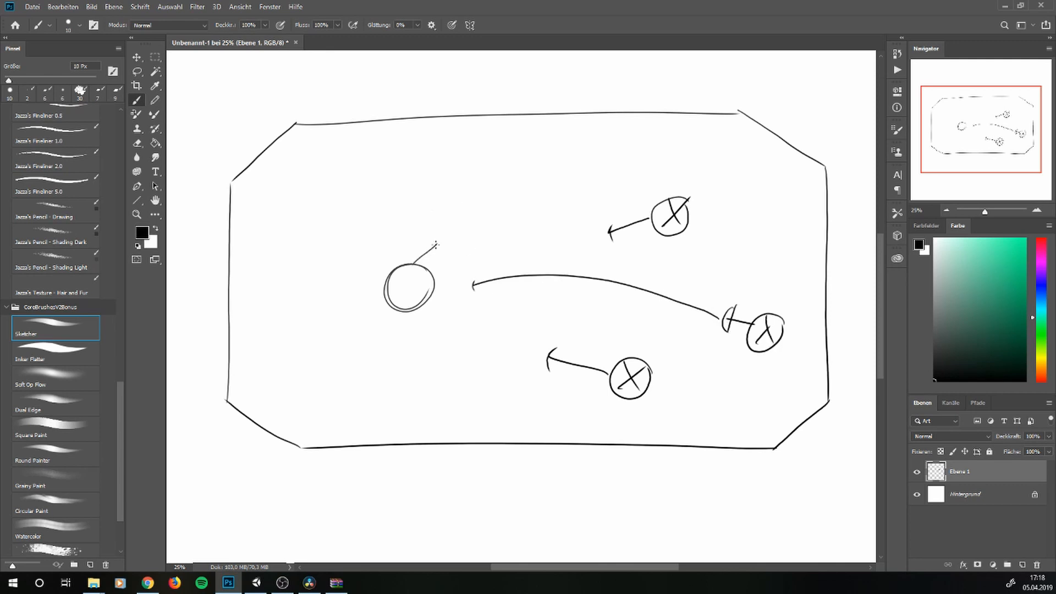
drag(421, 269, 809, 418)
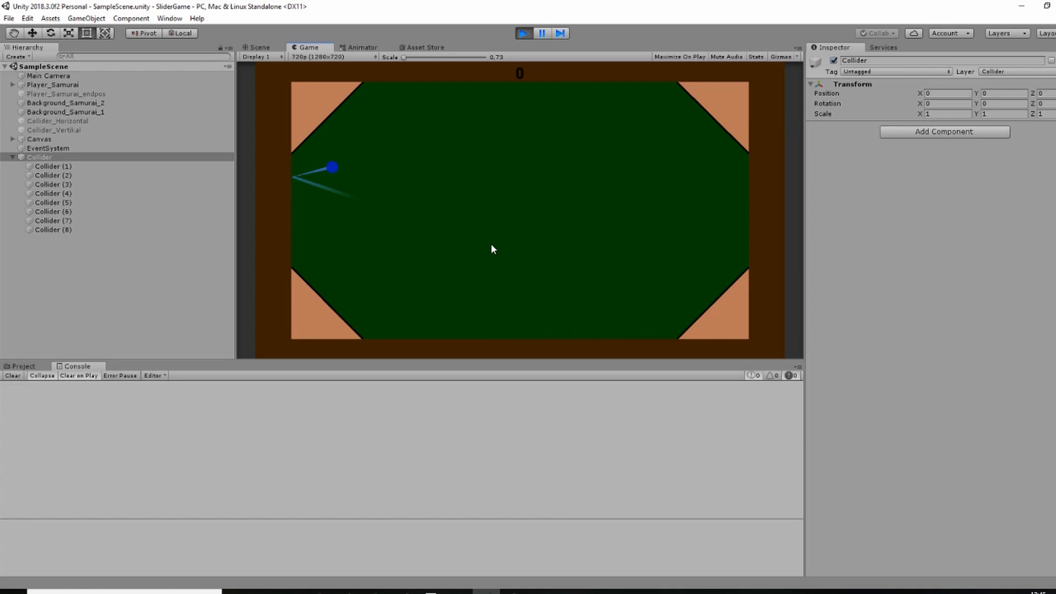
Select Main Camera in the Hierarchy to inspect its trajectory Line Renderer
click(49, 74)
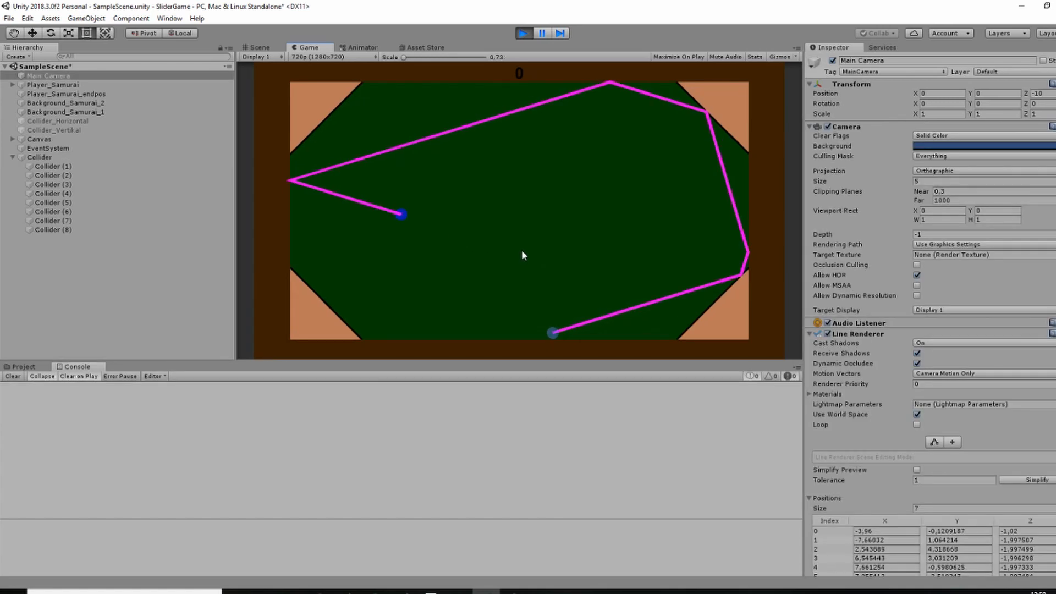